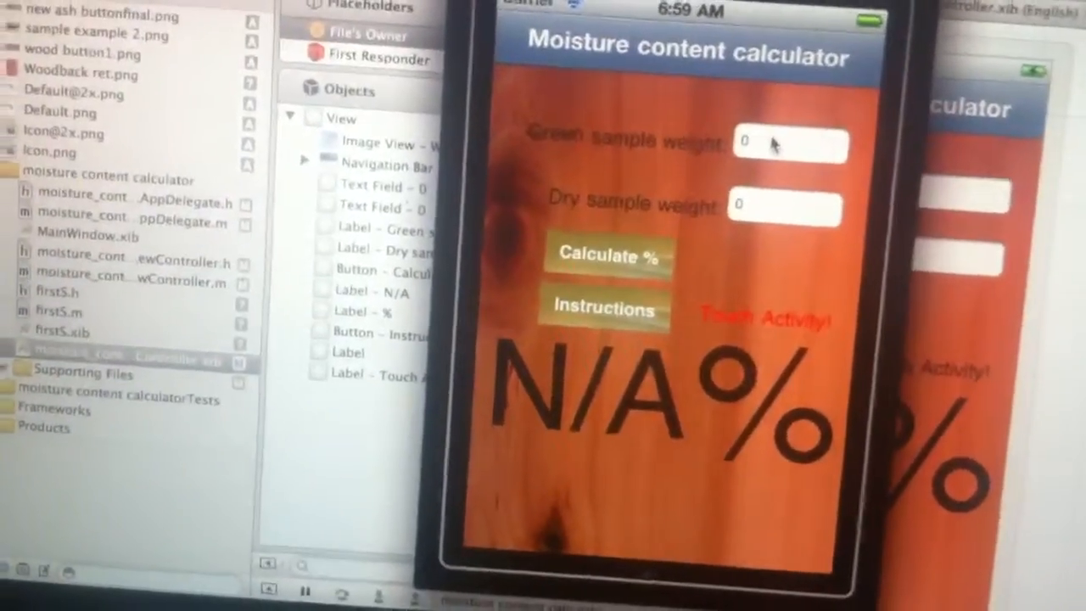
Enter green sample weight 45.2 and begin the dry sample weight of 40.3.
left_click(789, 143)
type("45.2")
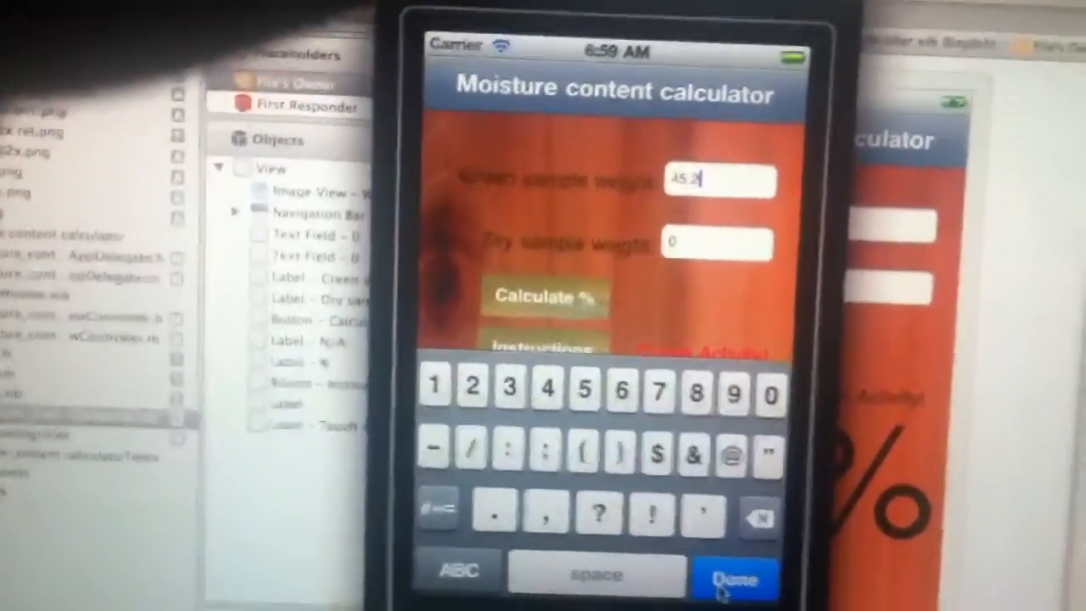
left_click(735, 578)
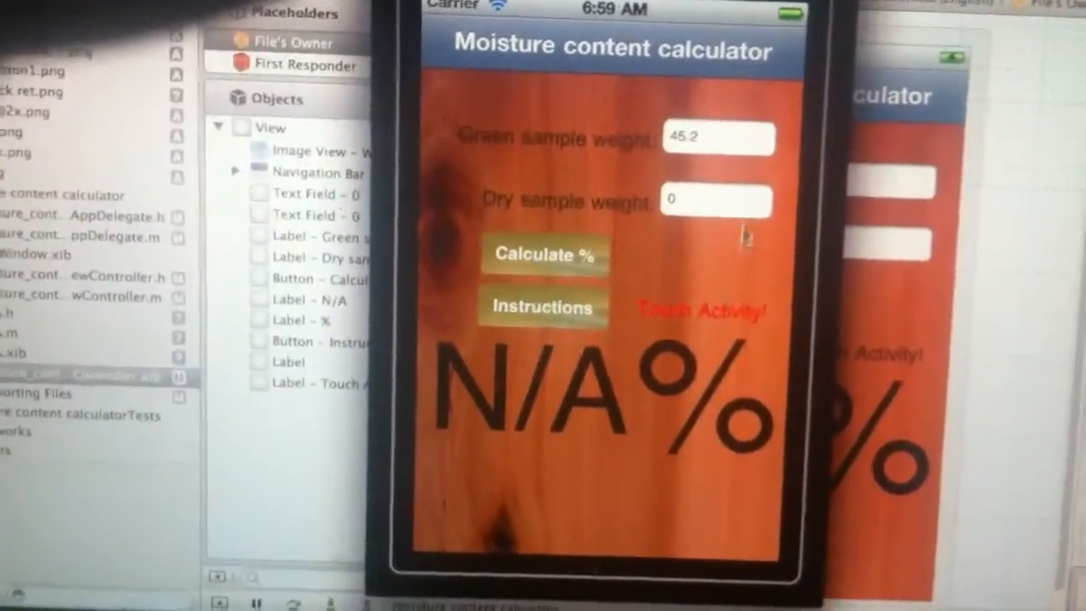
left_click(718, 200)
type("40.3")
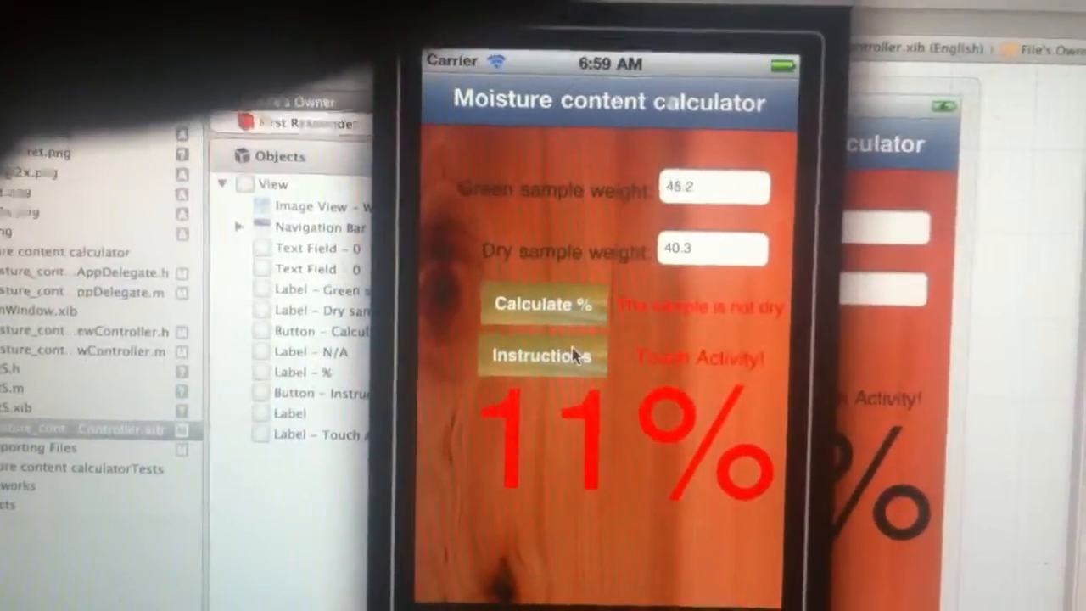
left_click(543, 357)
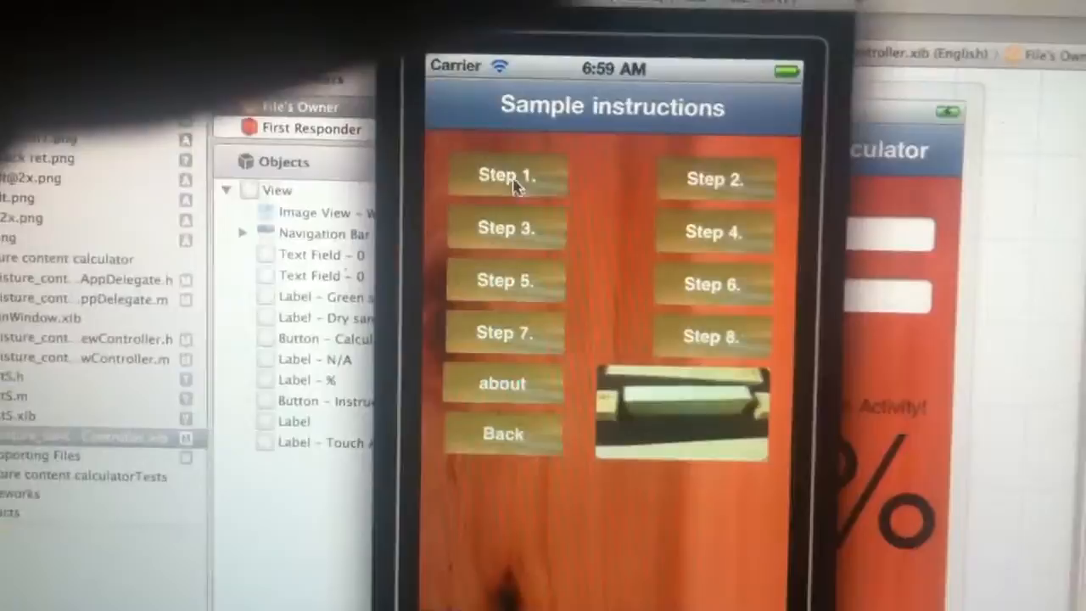
left_click(506, 175)
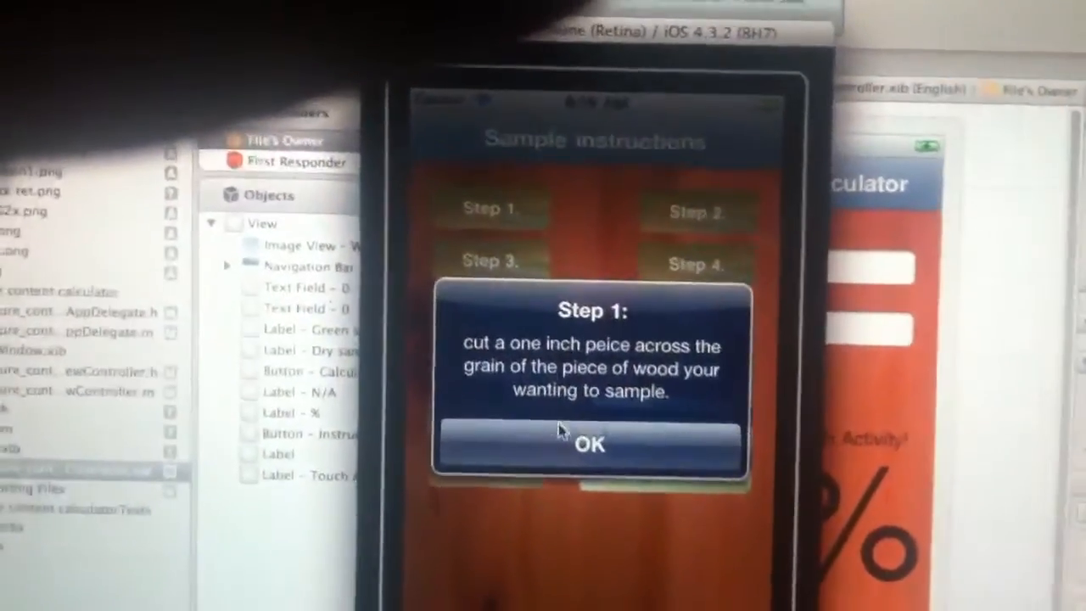
left_click(591, 445)
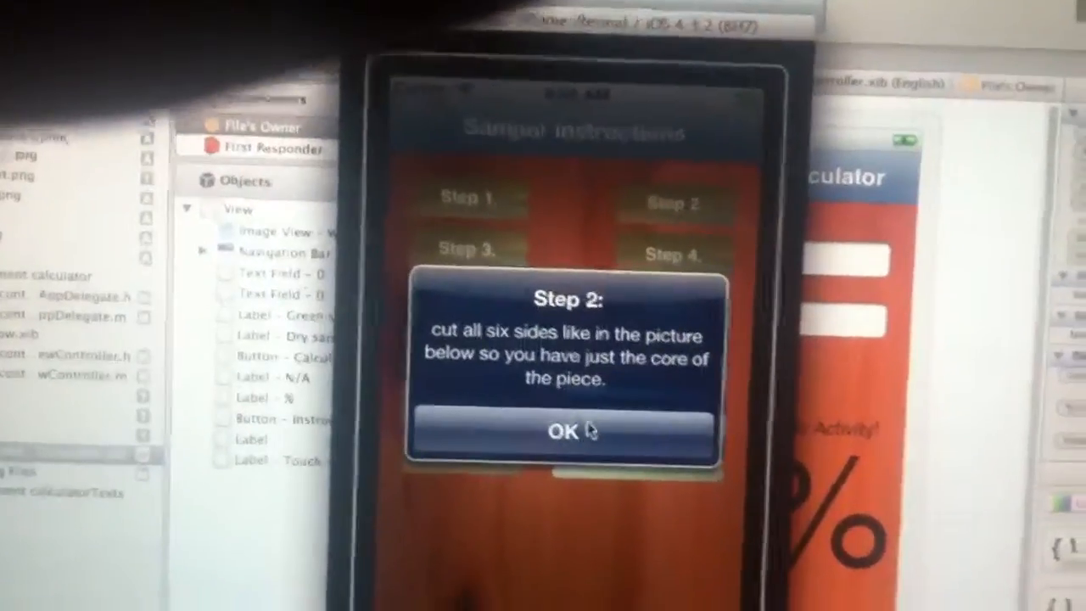
left_click(564, 431)
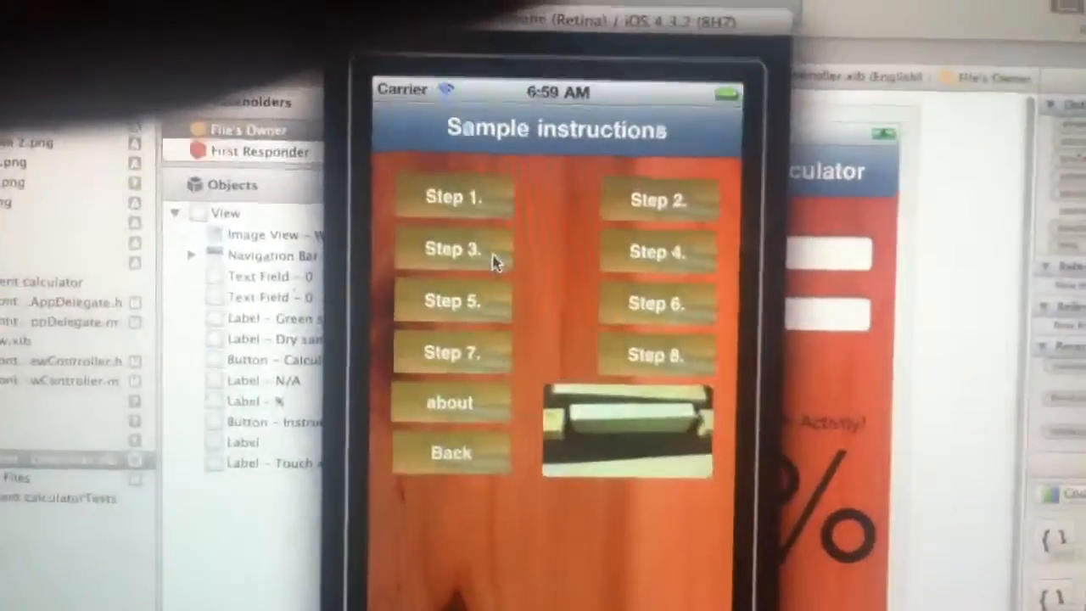
left_click(451, 248)
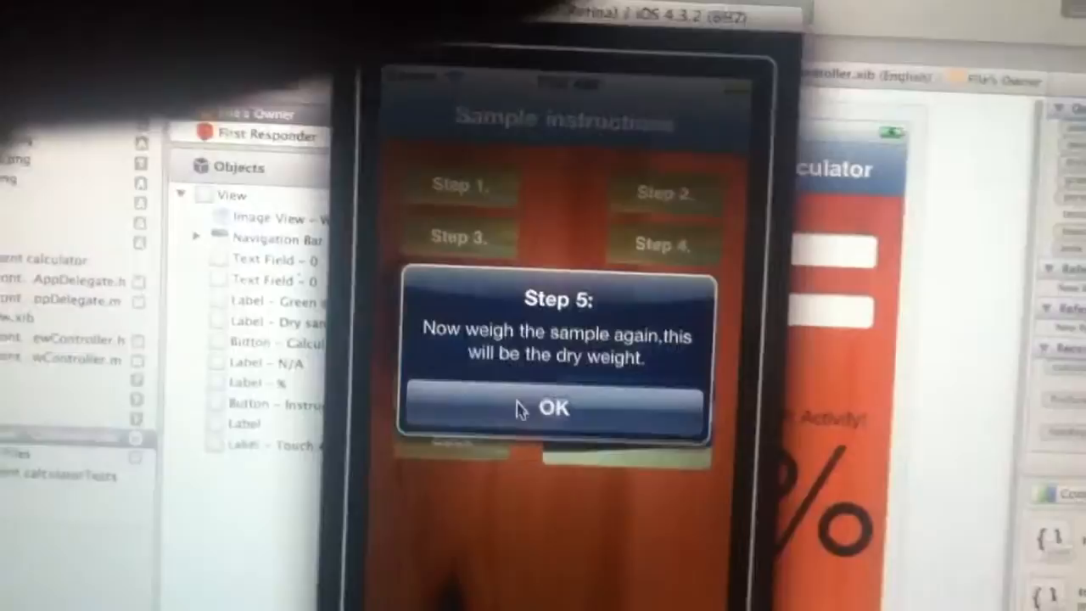
left_click(555, 408)
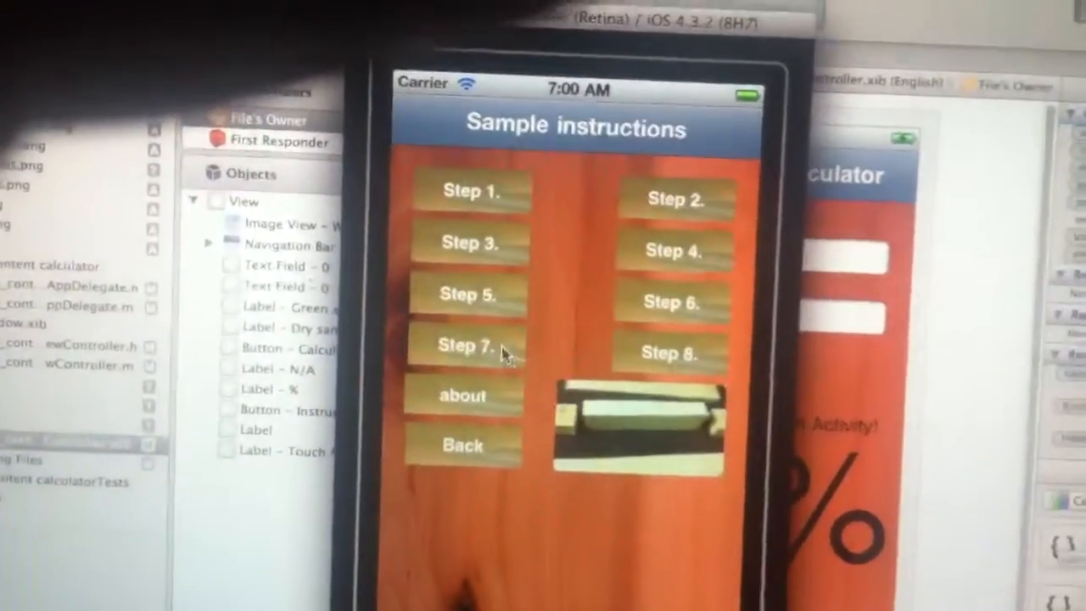
left_click(464, 346)
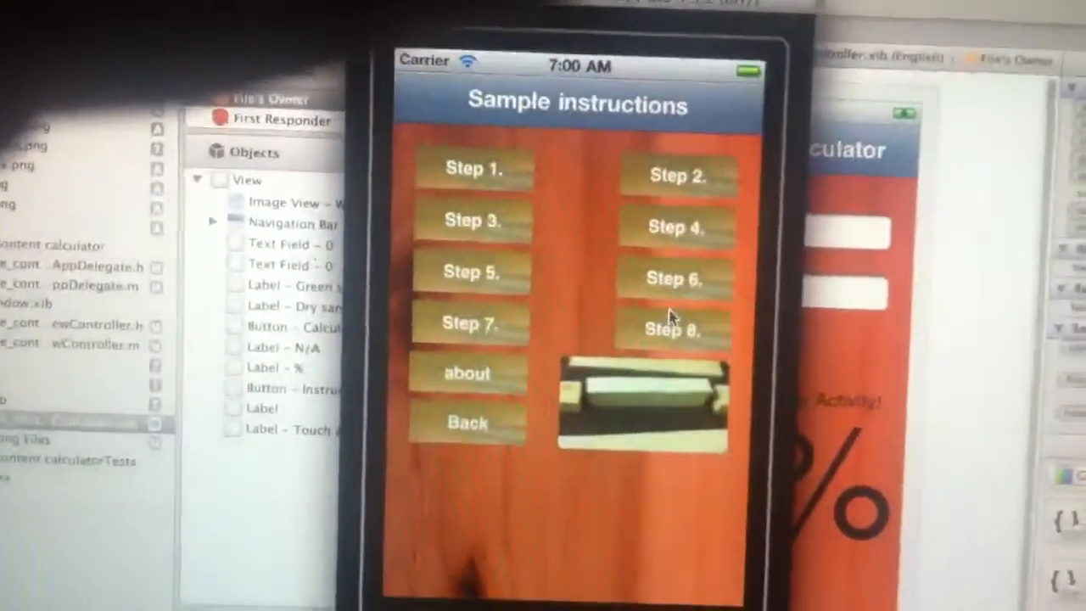
left_click(673, 329)
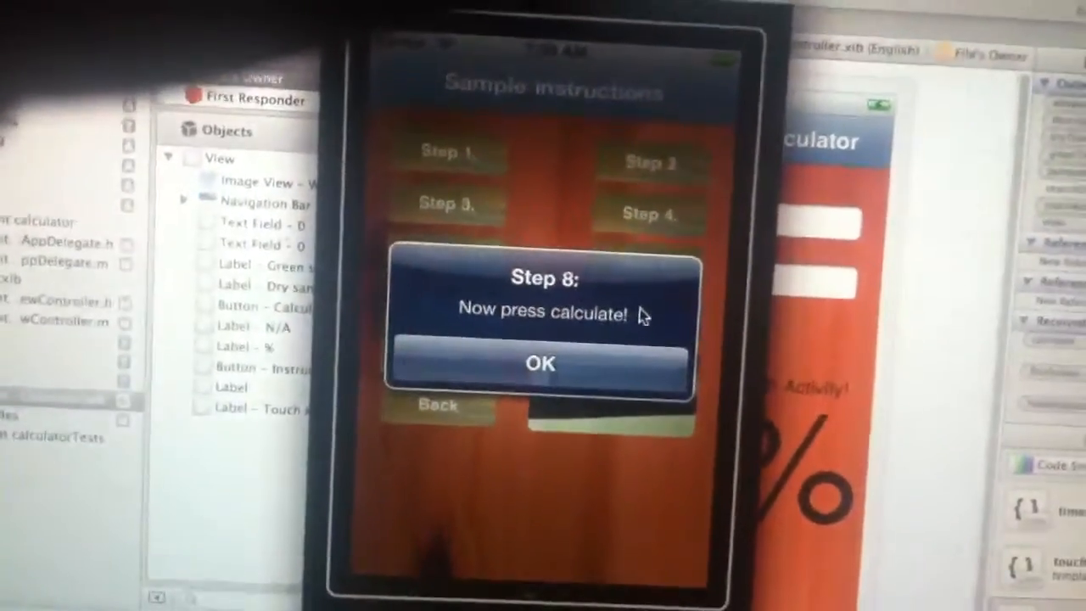
left_click(543, 363)
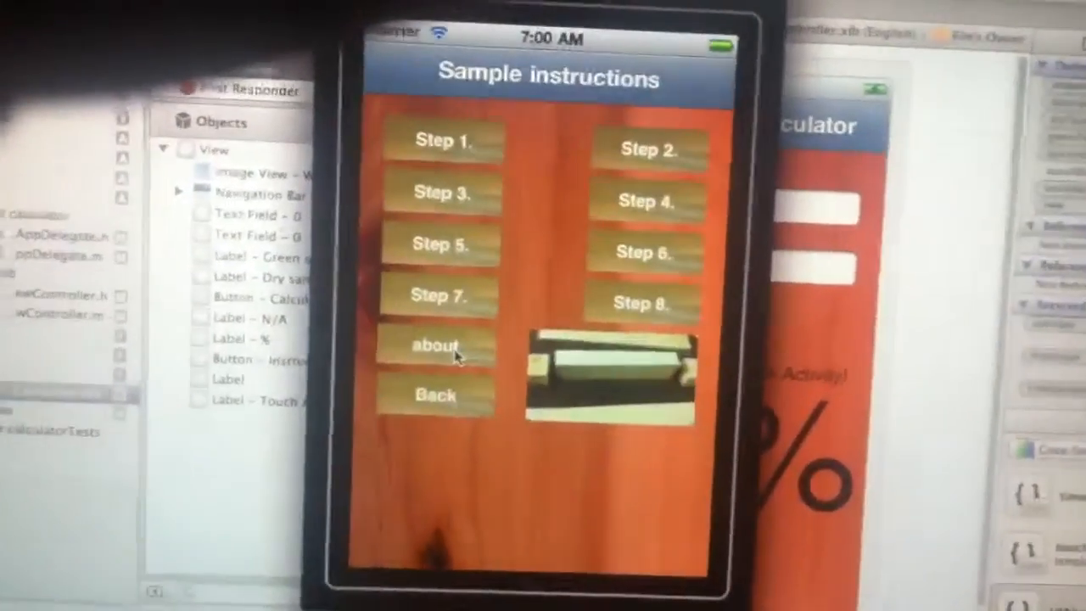
left_click(437, 346)
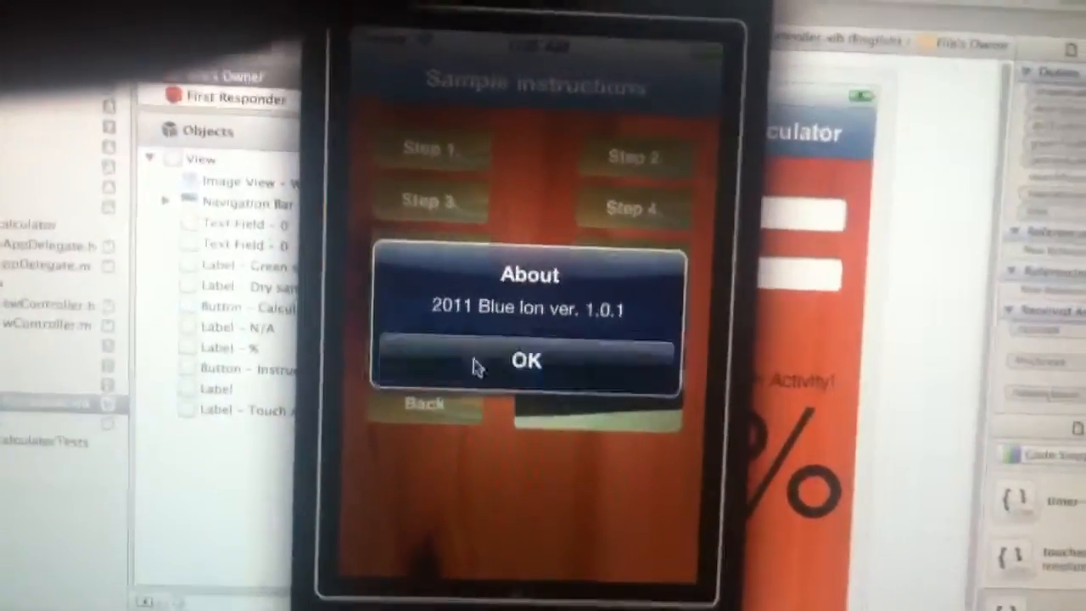
left_click(528, 362)
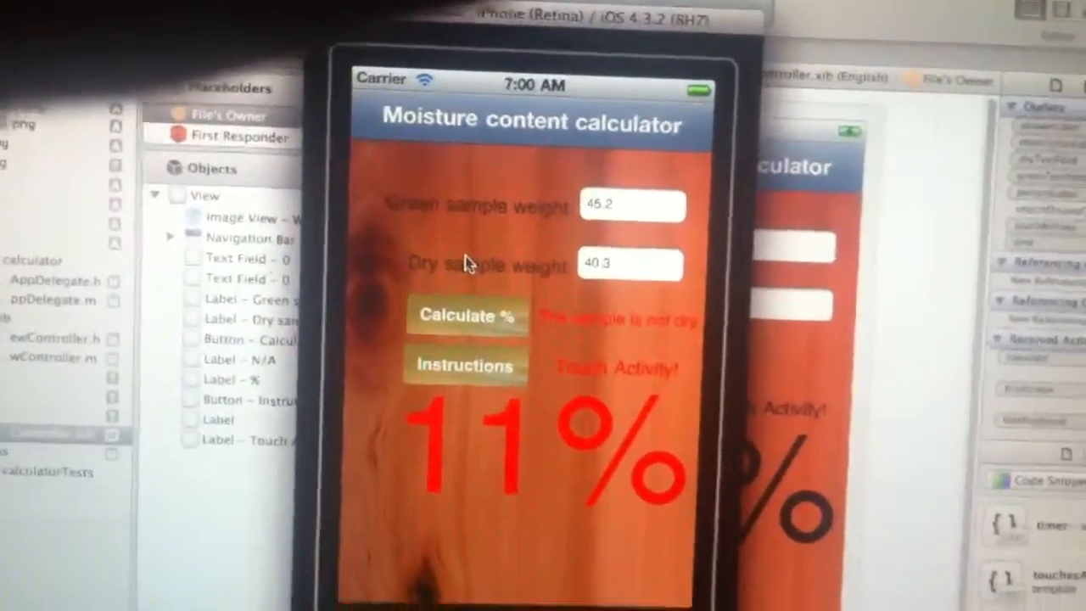
Change the dry sample weight to 44 so the result reads a green 3%, marked dry.
left_click(630, 263)
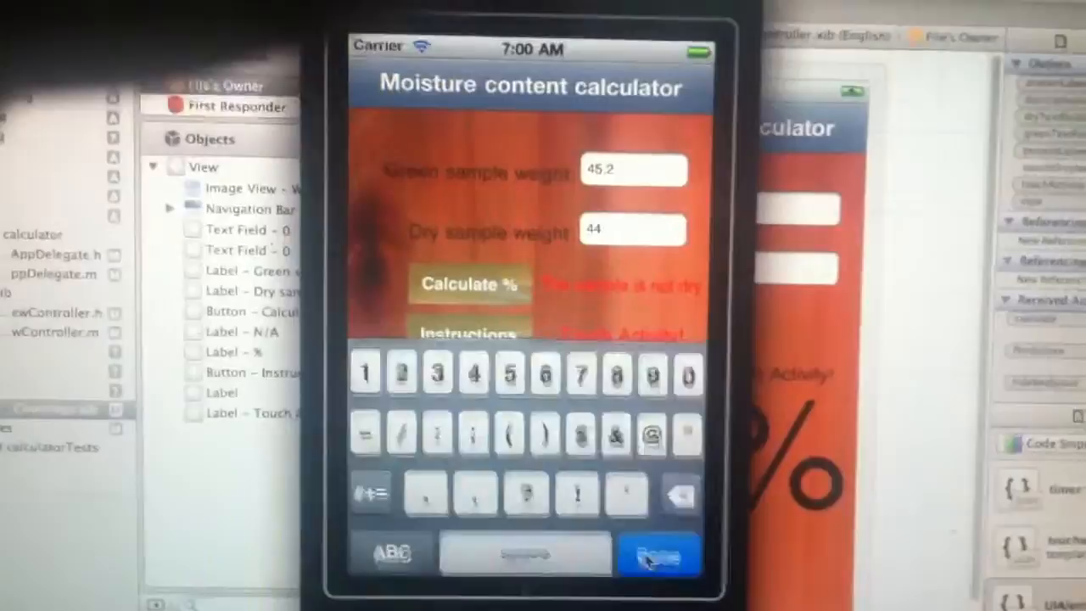
left_click(468, 285)
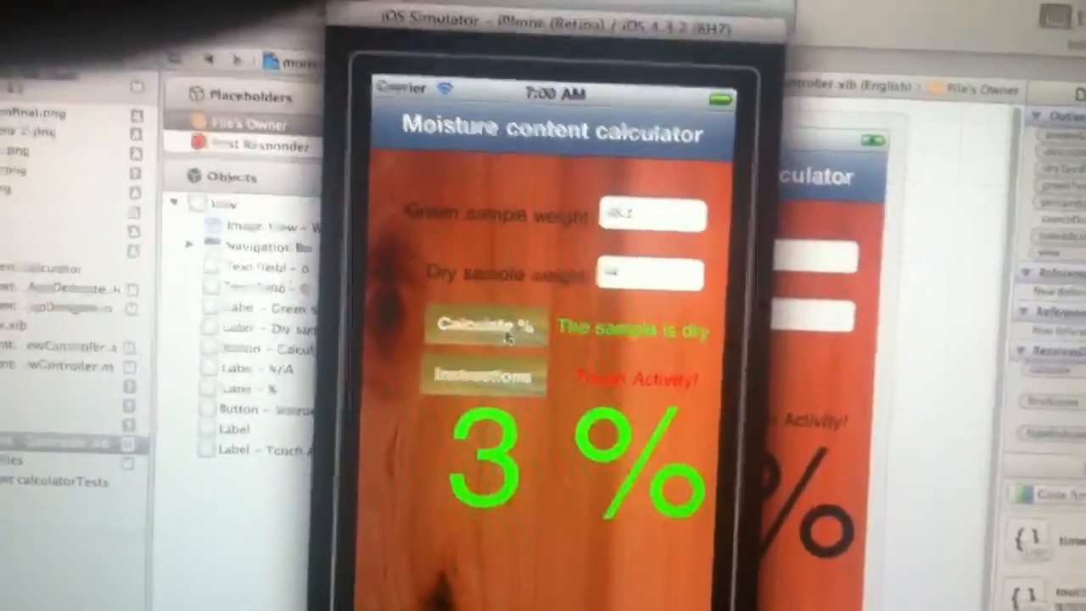